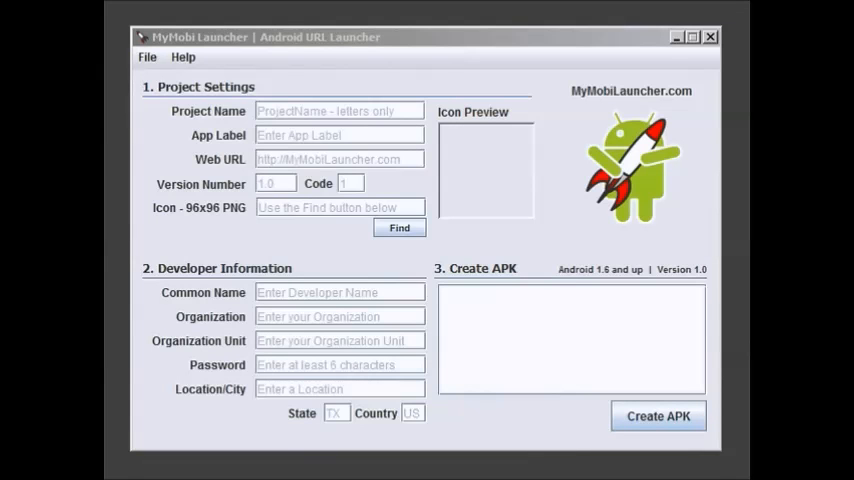
mouse_move(490, 448)
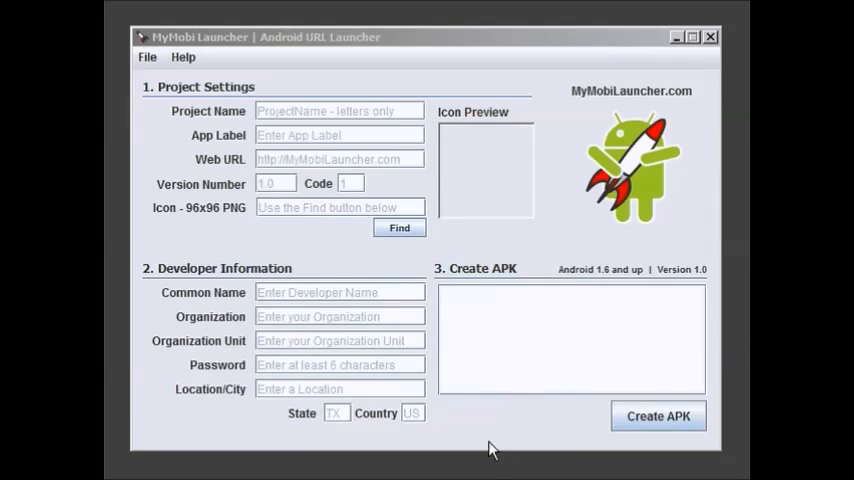
mouse_move(472, 424)
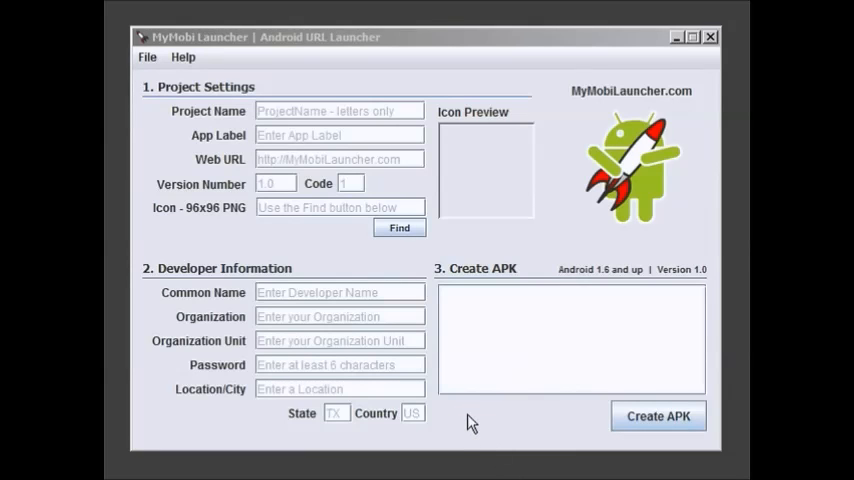
mouse_move(207, 109)
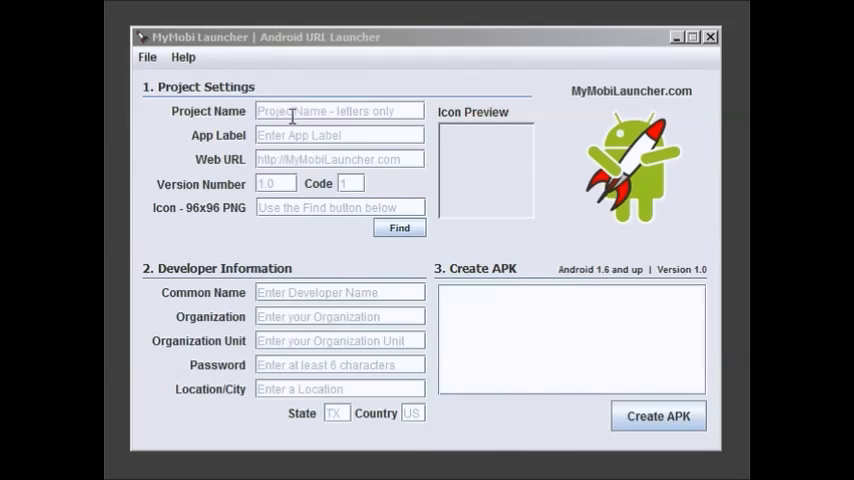
Enter 'MyMobiLauncher' as the Project Name and 'MyMobi Launcher' as the App Label
click(338, 110)
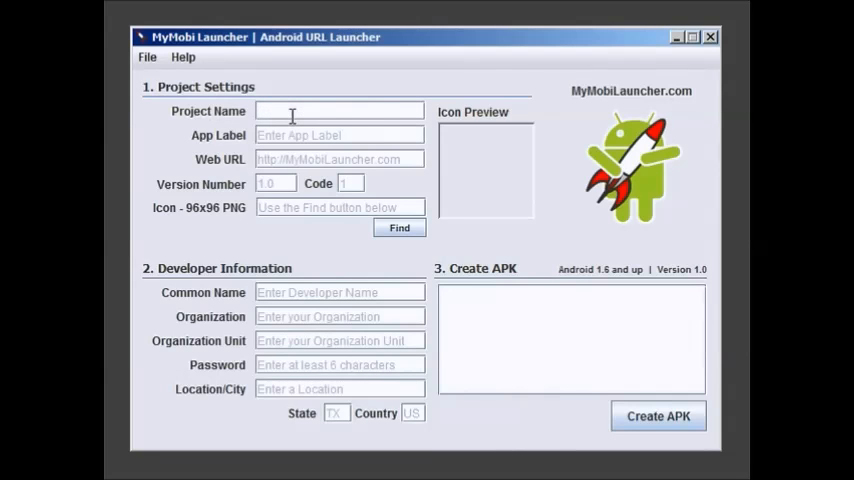
text(MyMobi)
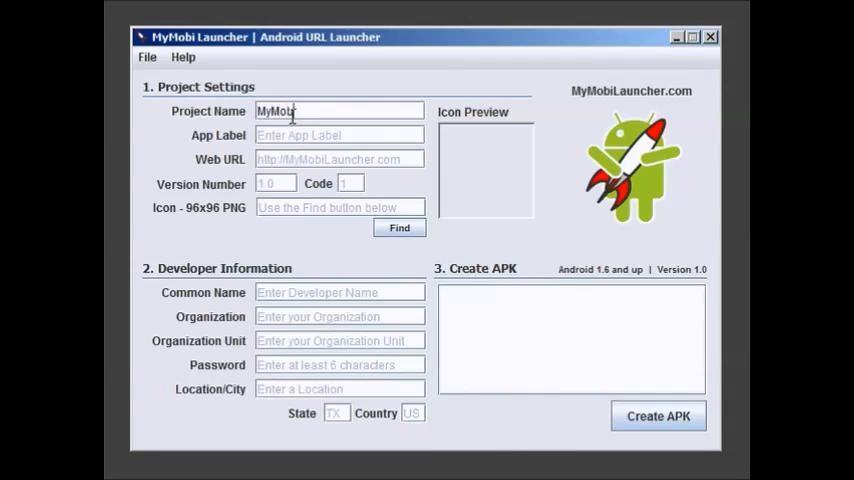
text(Launcher)
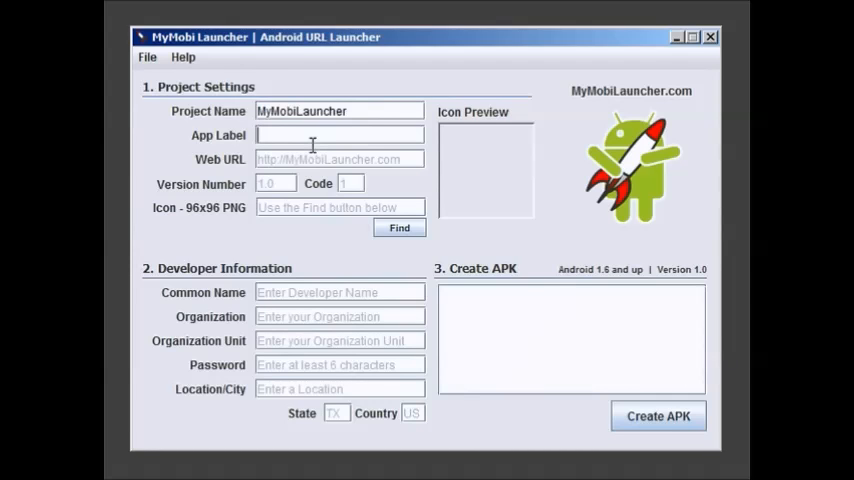
text(MyMobi)
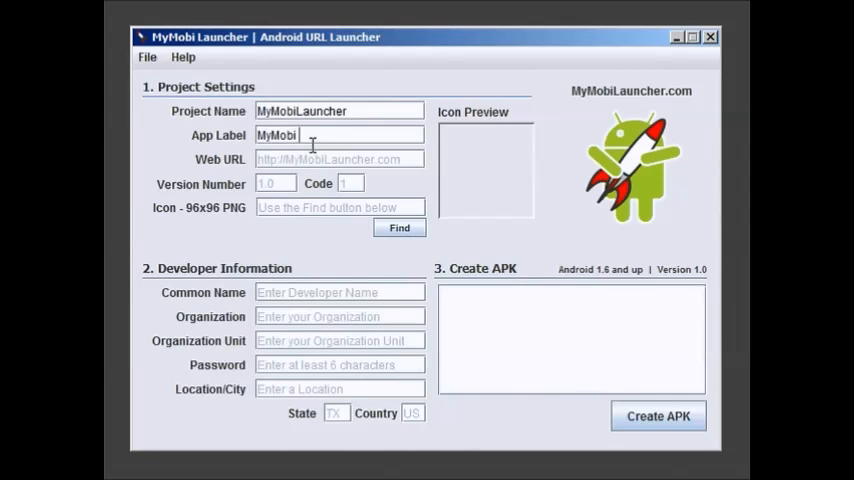
text(La)
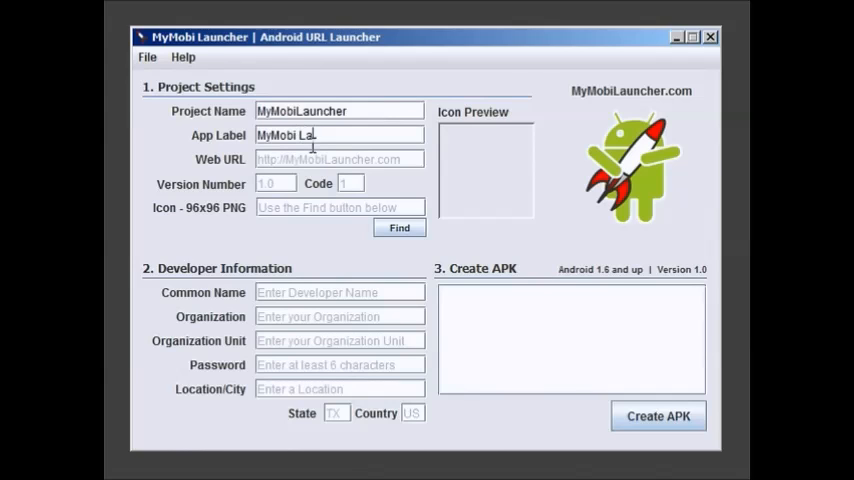
text(un)
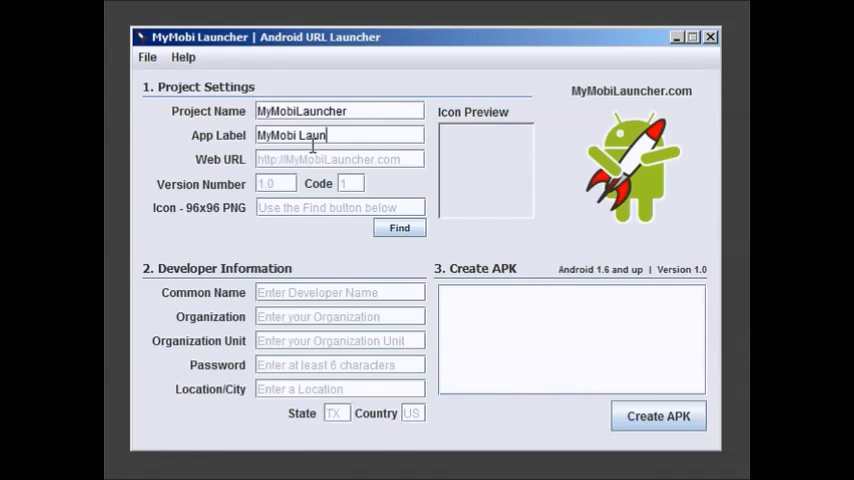
text(cher)
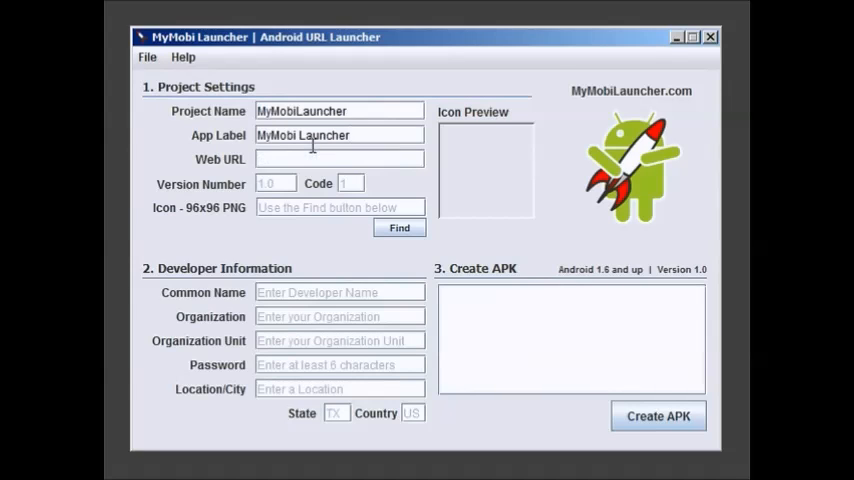
text(http://)
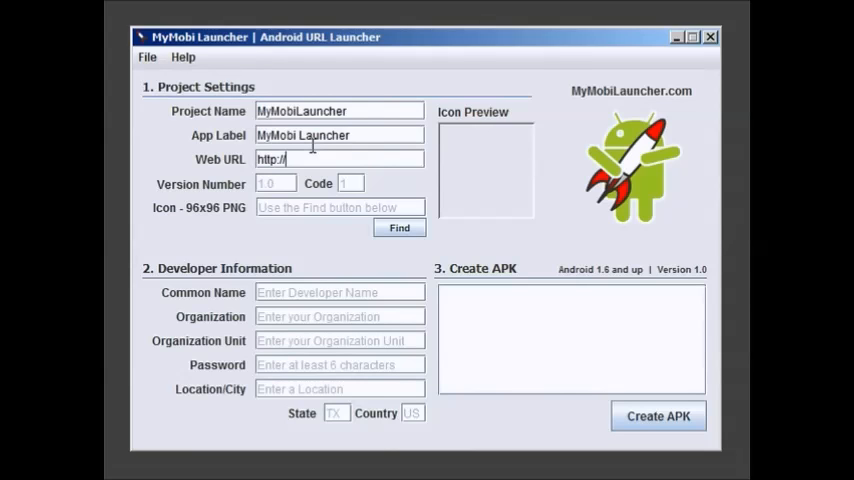
text(m)
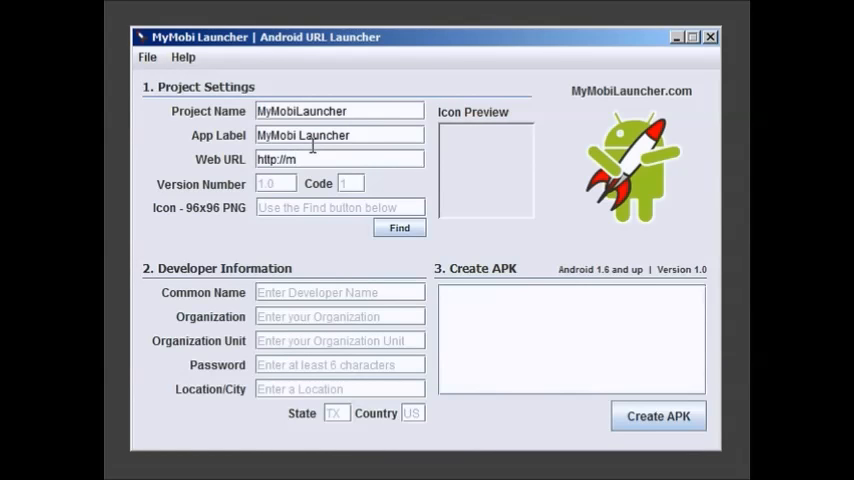
text(.my)
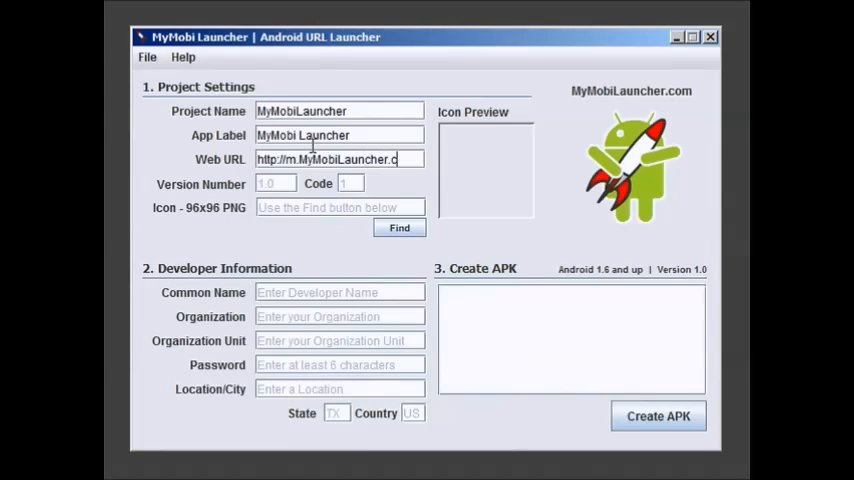
text(om)
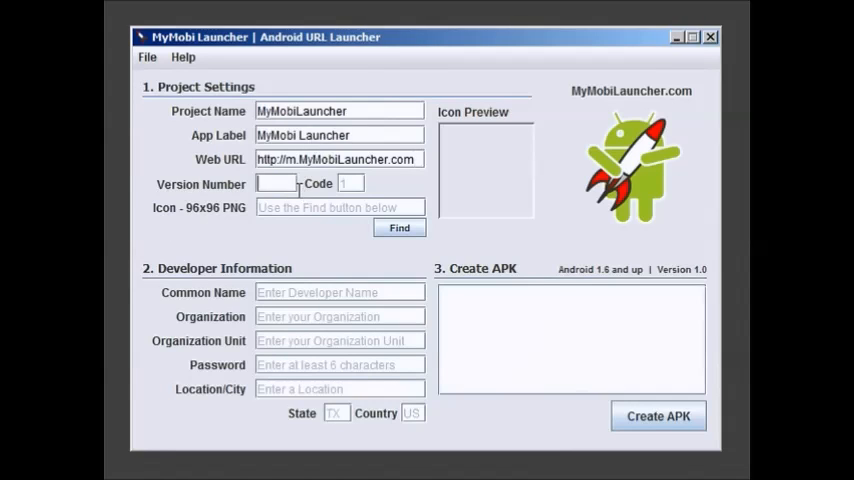
text(1.)
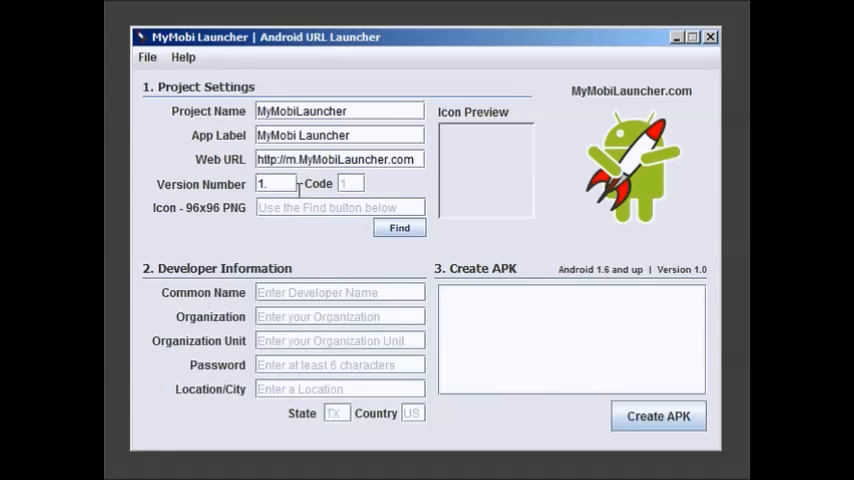
text(0)
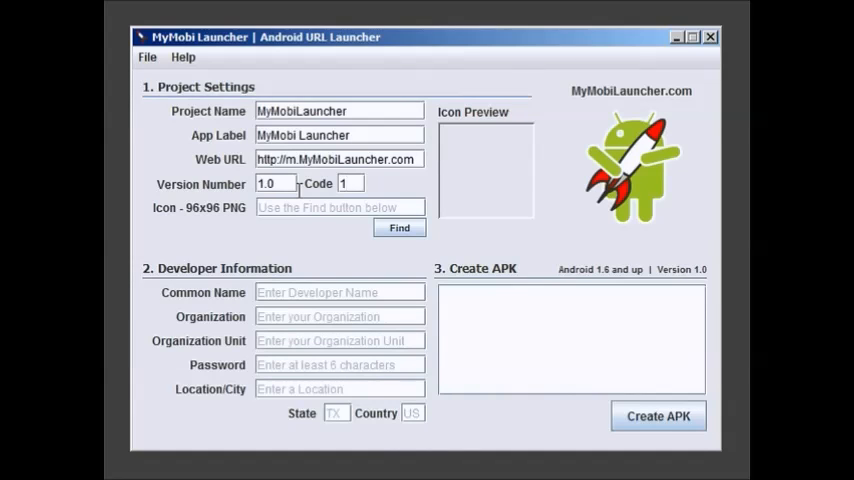
mouse_move(296, 217)
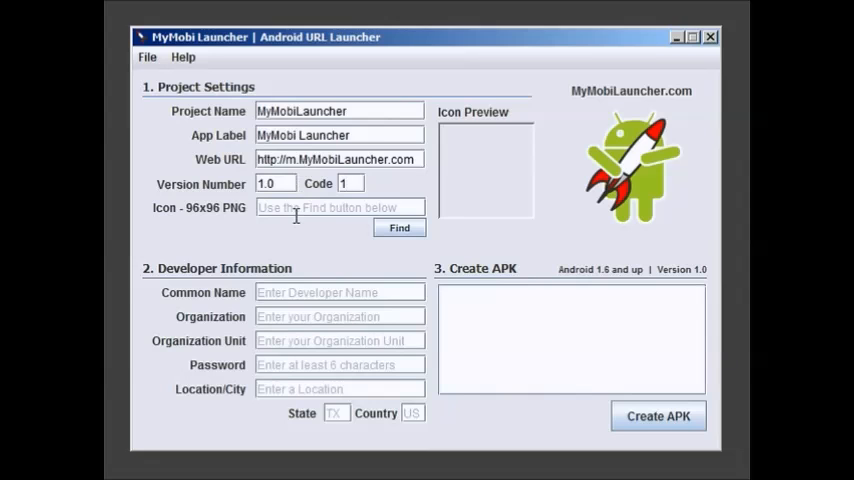
Choose M_red.png from the Icons folder as the app icon image
click(398, 227)
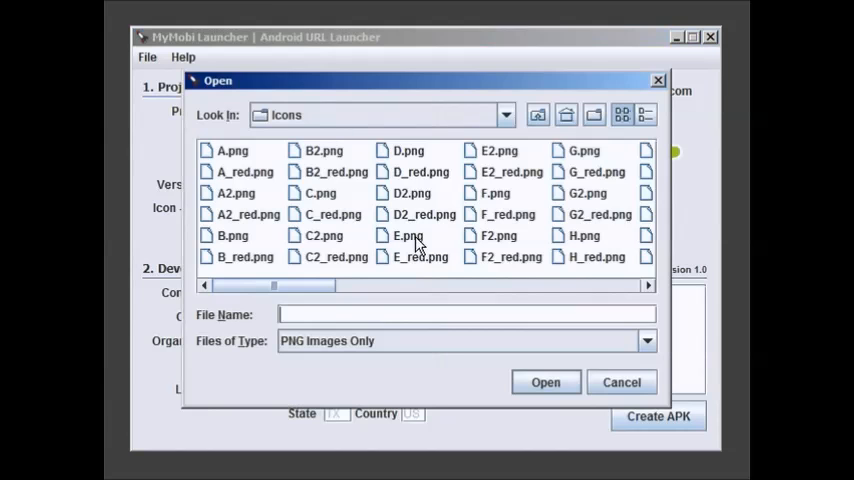
mouse_move(417, 210)
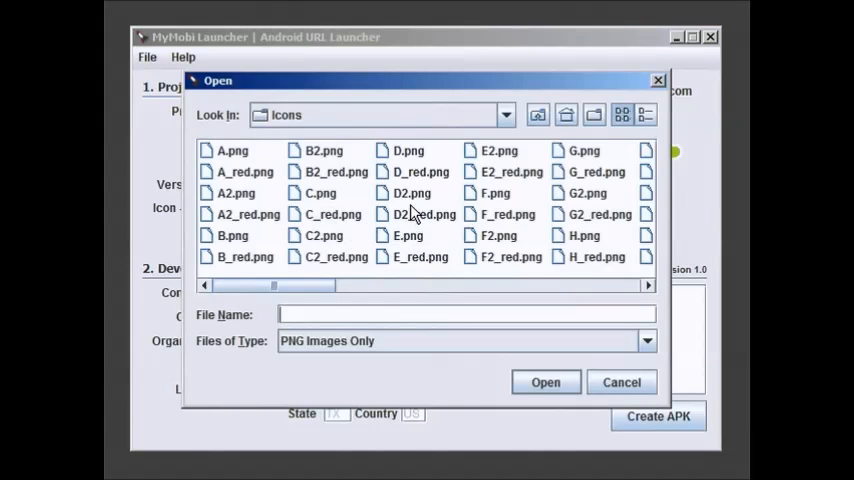
click(511, 171)
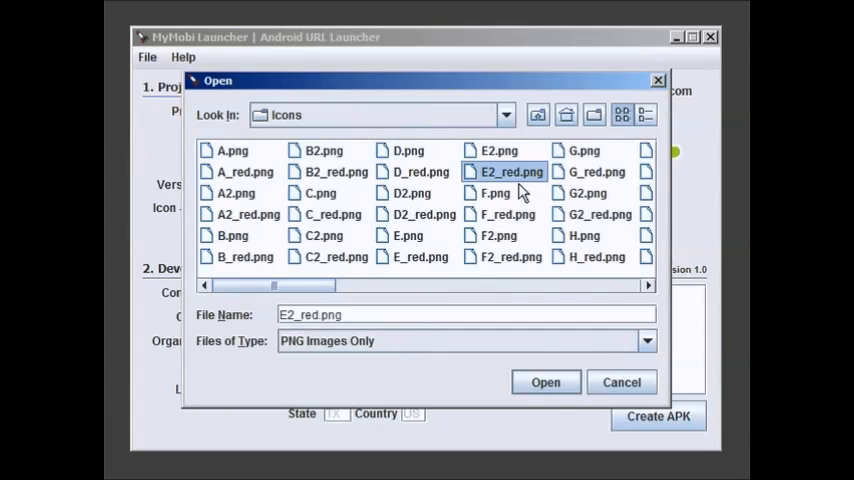
mouse_move(600, 313)
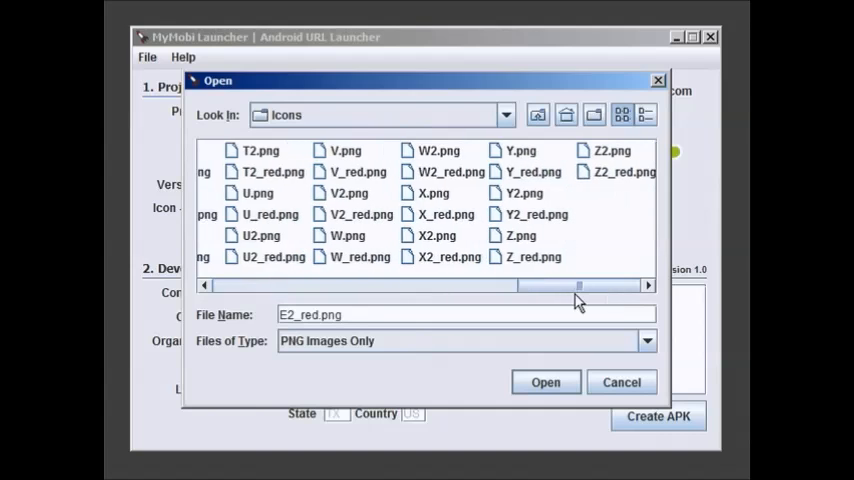
drag(578, 286, 468, 286)
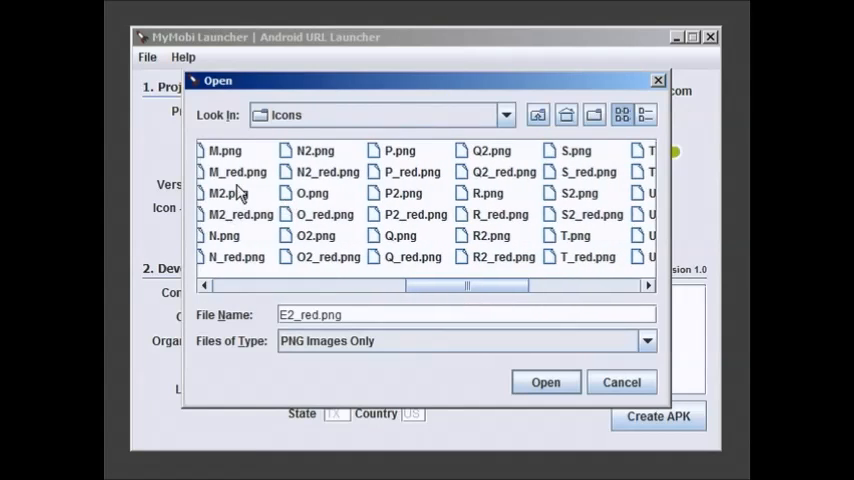
click(621, 382)
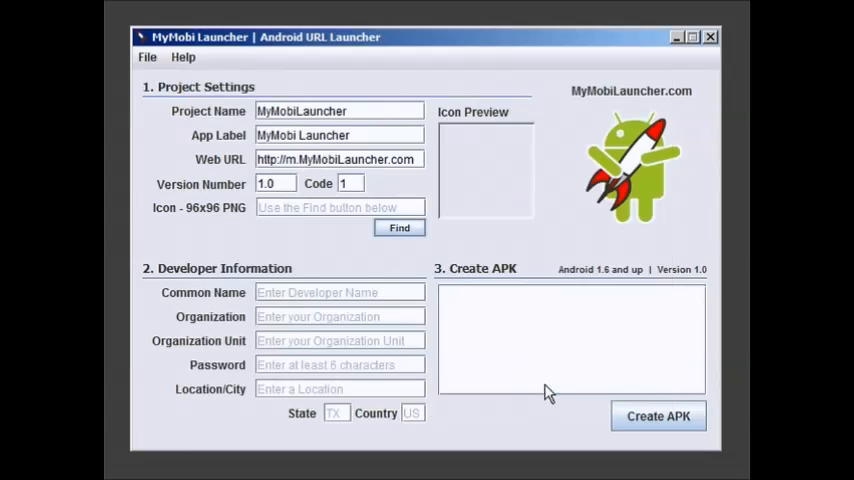
click(399, 227)
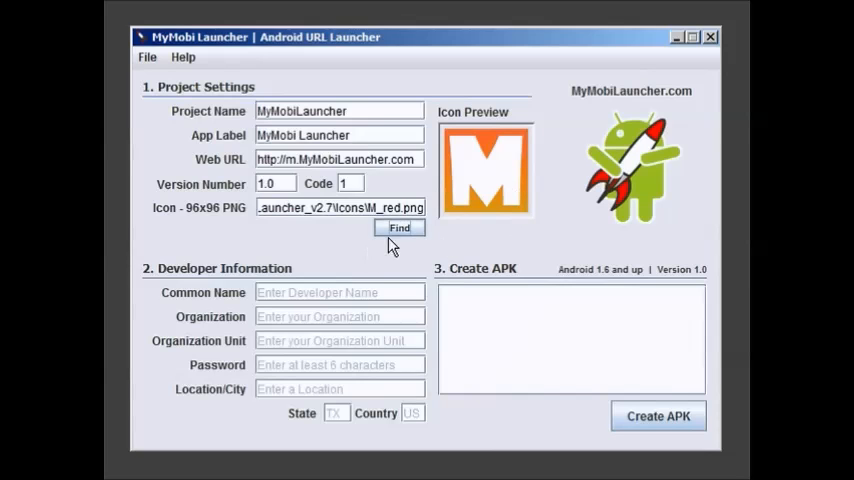
Swap the app icon for MMSL-Icon96.png from the Desktop
click(399, 228)
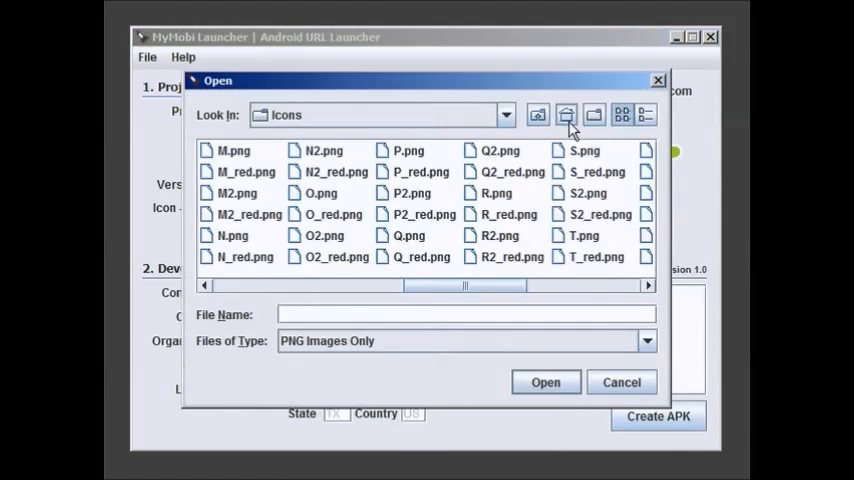
click(566, 114)
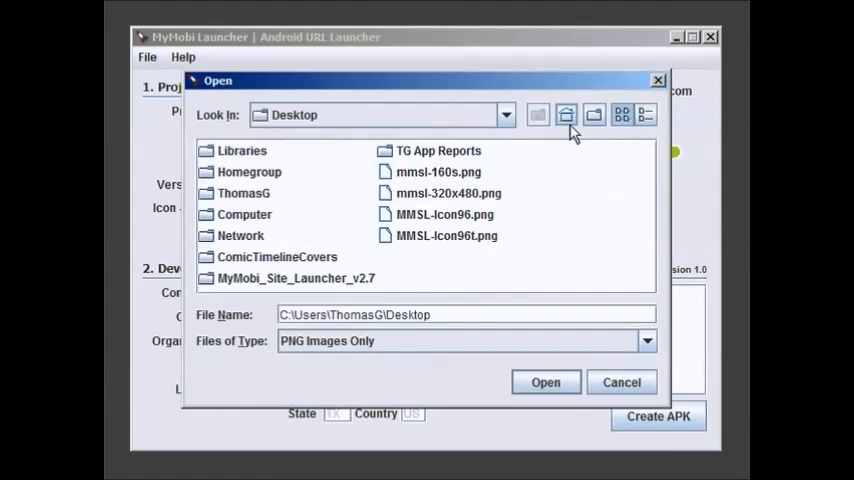
click(443, 214)
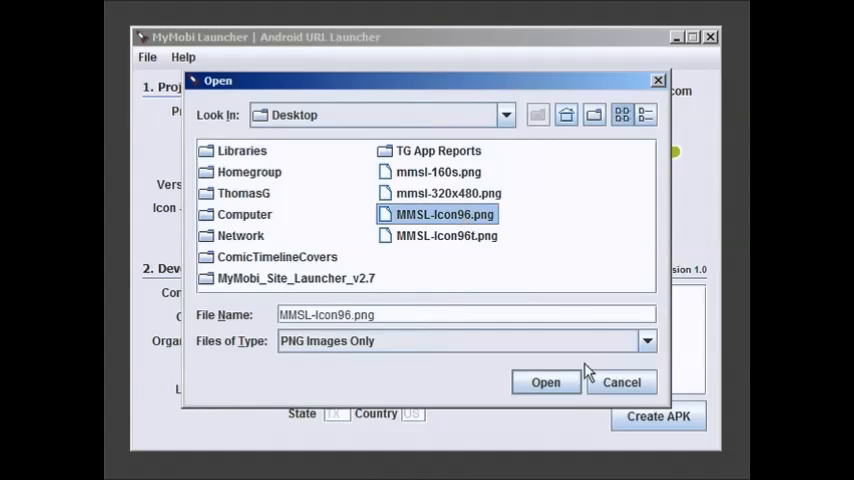
click(545, 382)
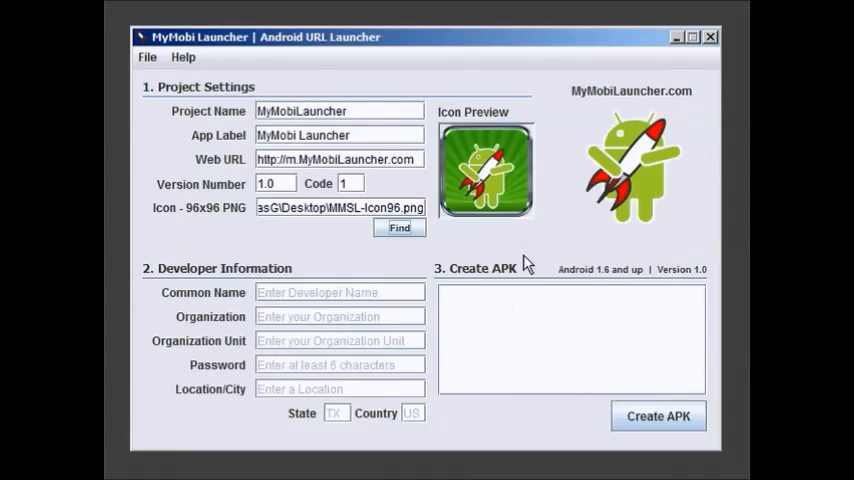
mouse_move(477, 224)
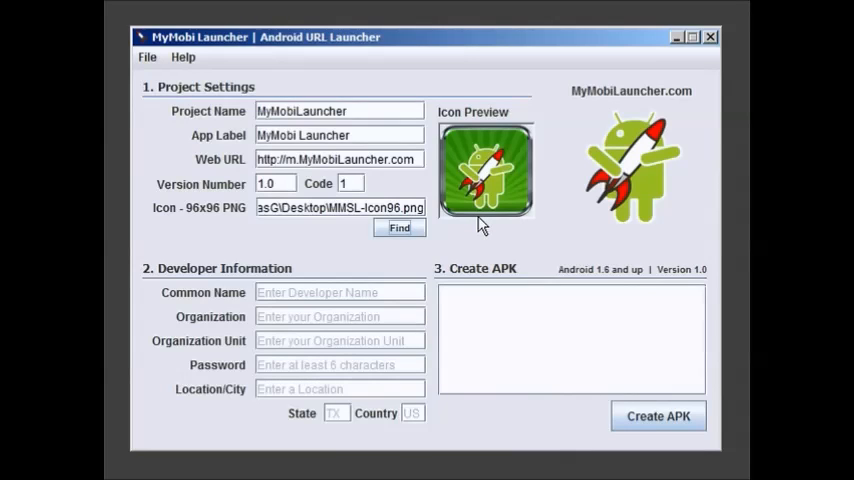
click(339, 292)
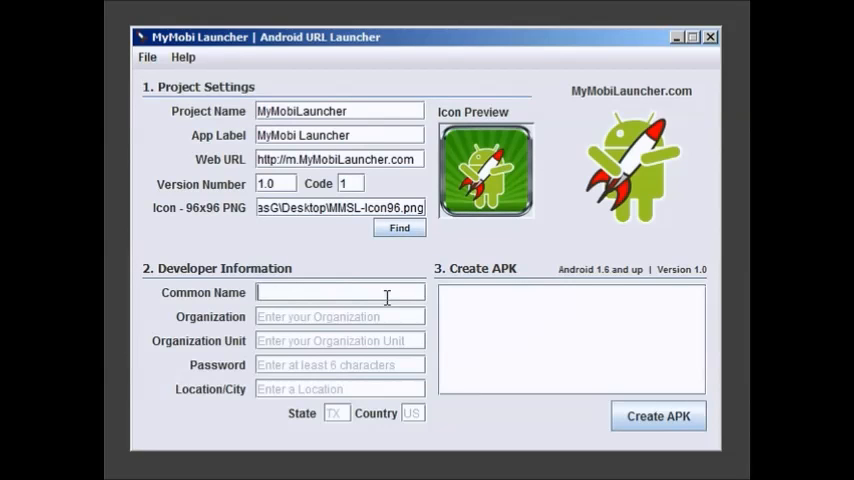
Enter Common Name 'MyMobiLauncher Company', Organization 'Web Development' and Organization Unit 'AppDev'
text(MyMobi)
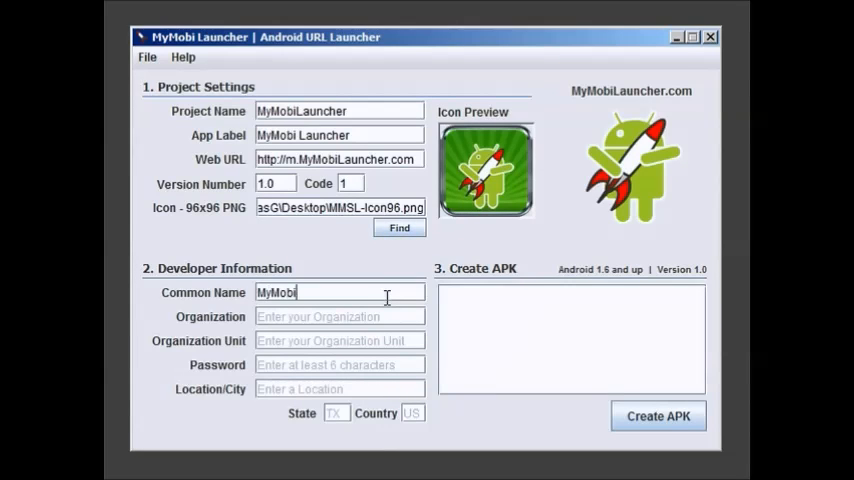
text(Launc)
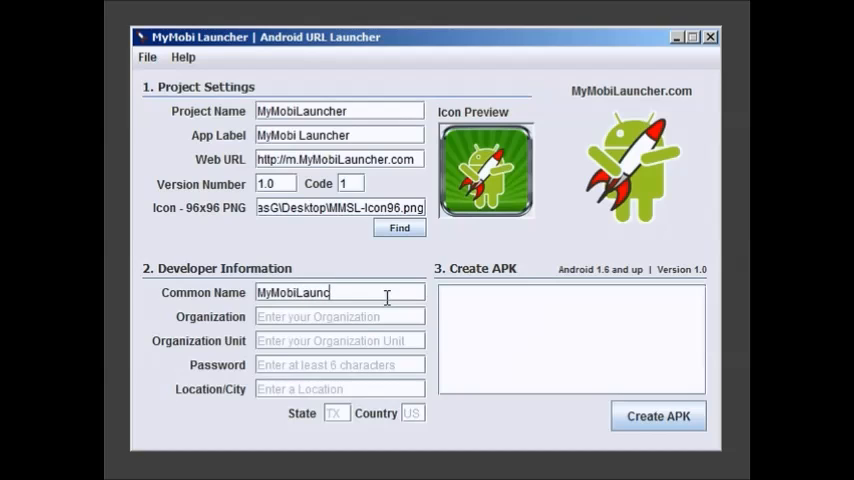
text(her)
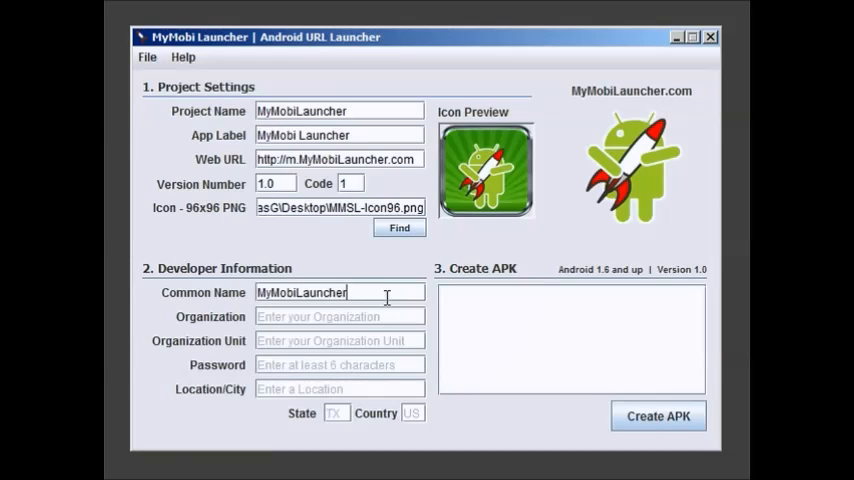
text(Company)
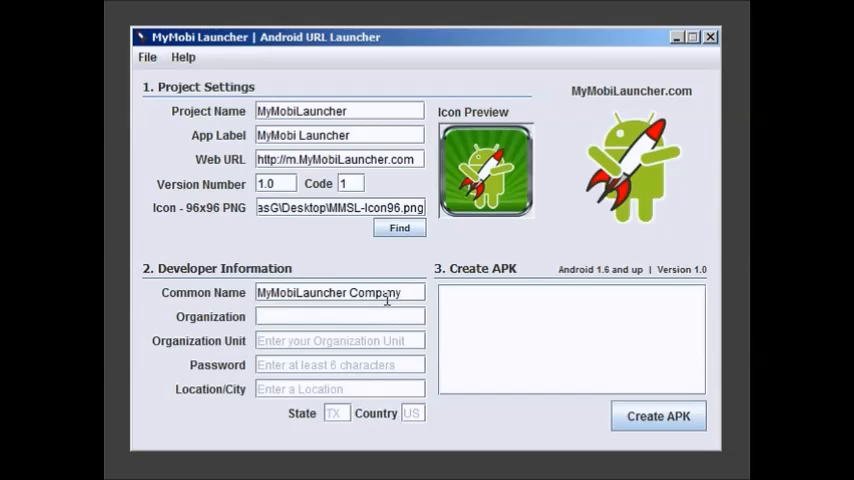
text(W)
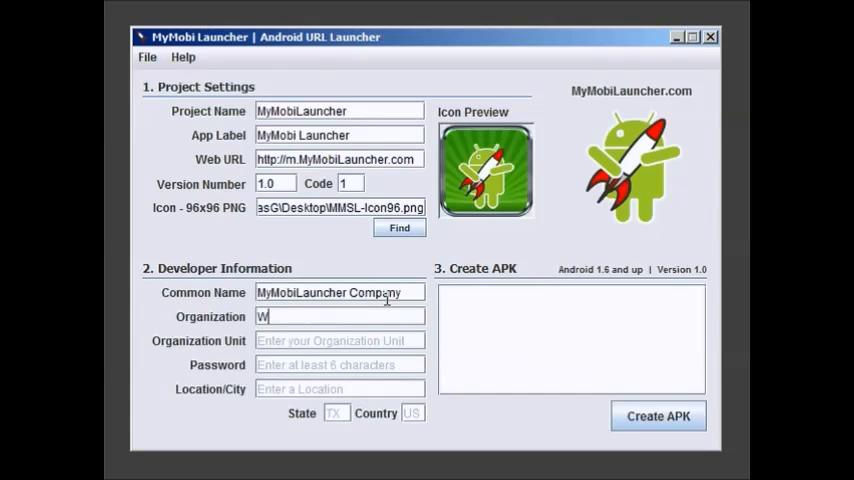
text(eb Devel)
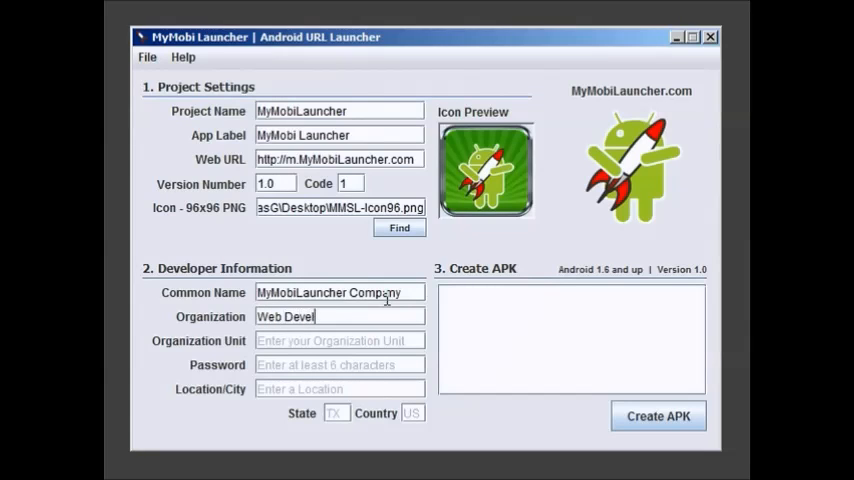
text(opment)
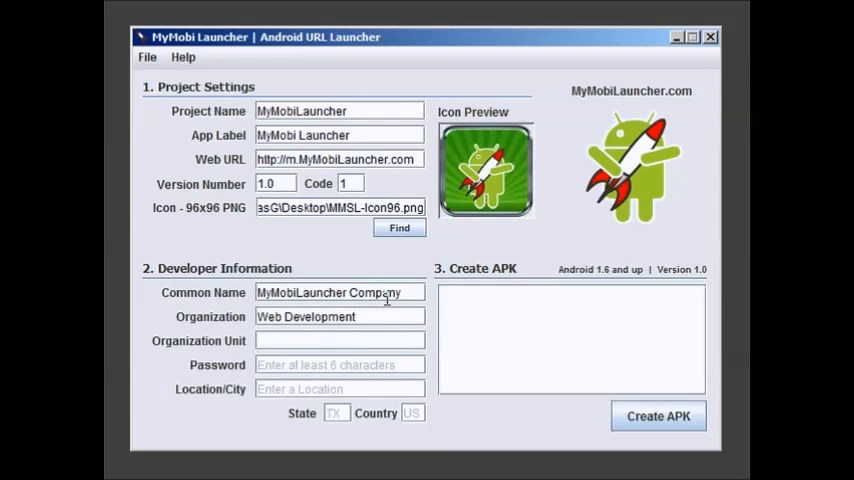
text(AppD)
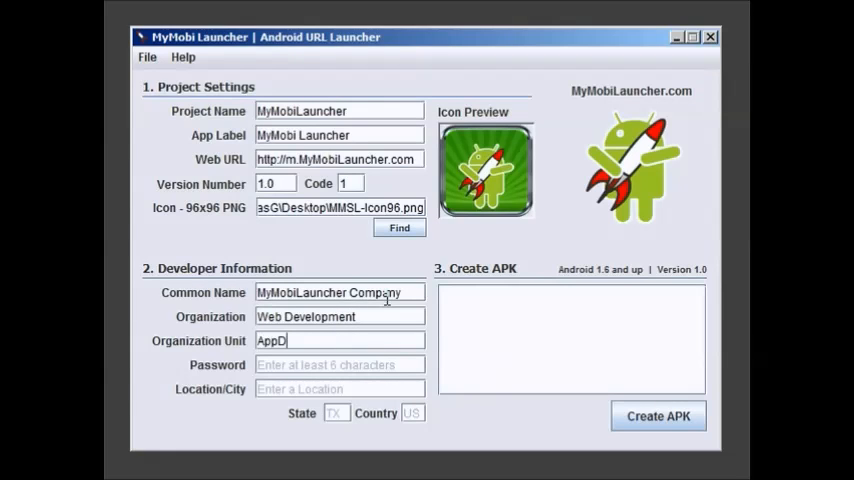
text(ev)
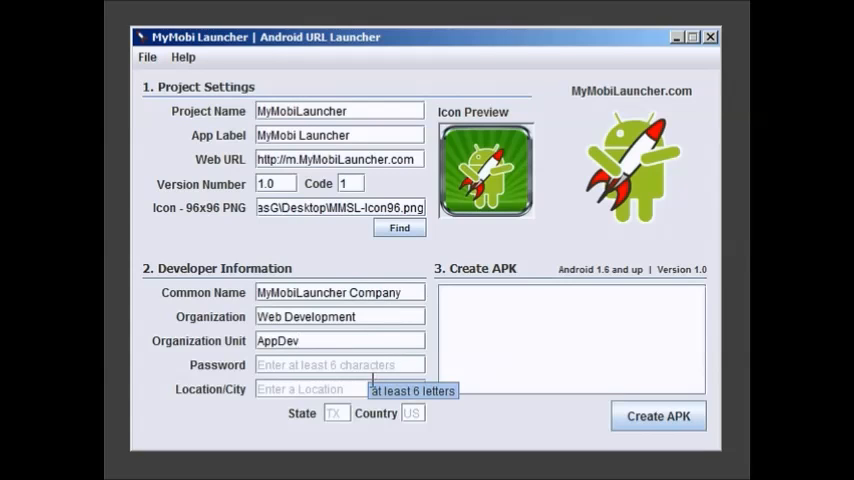
click(340, 364)
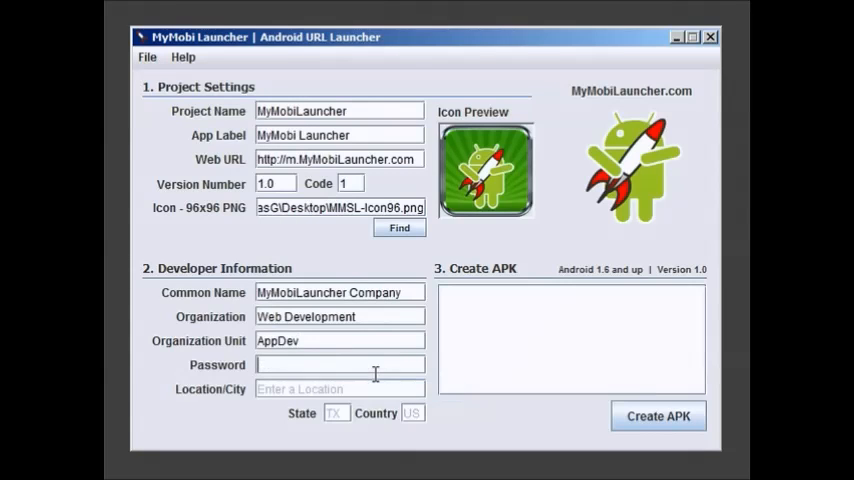
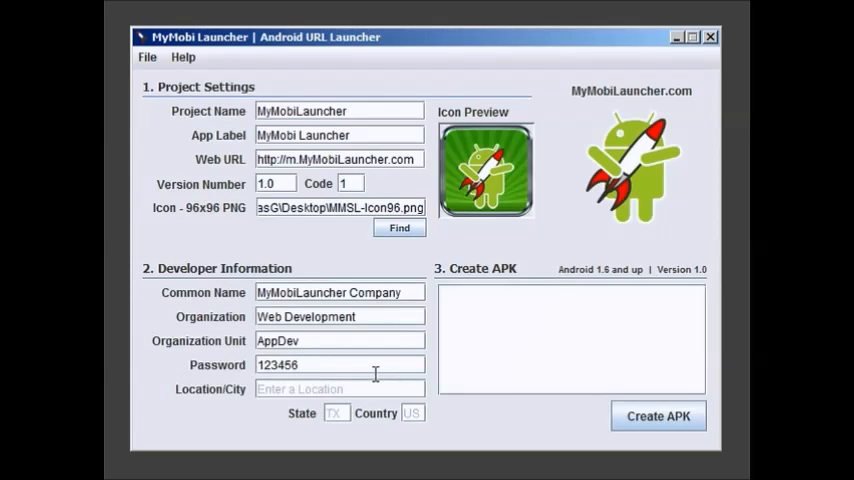
click(340, 388)
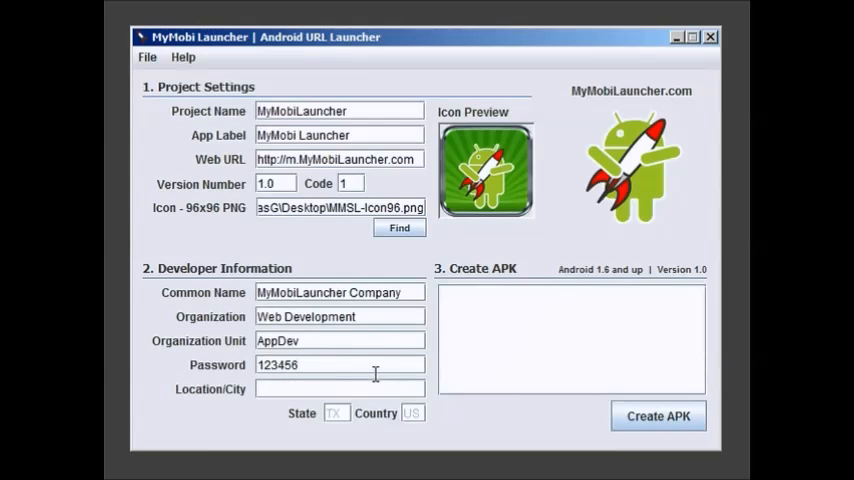
text(Houston)
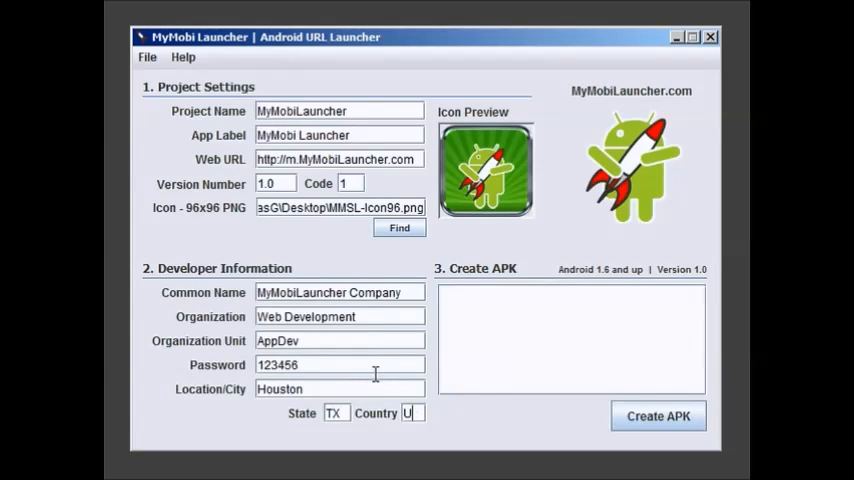
text(S)
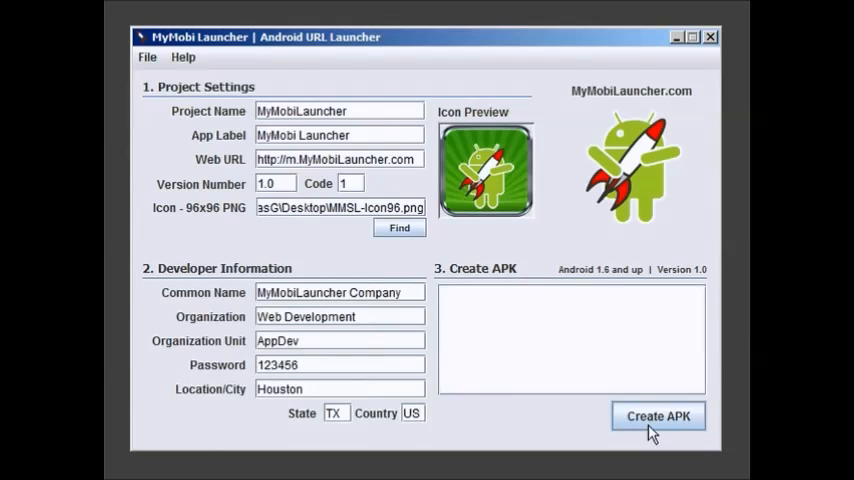
mouse_move(372, 117)
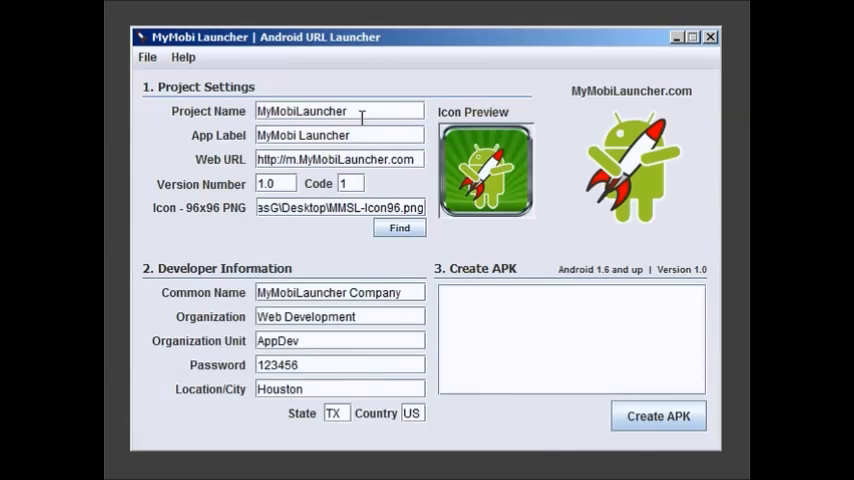
mouse_move(470, 388)
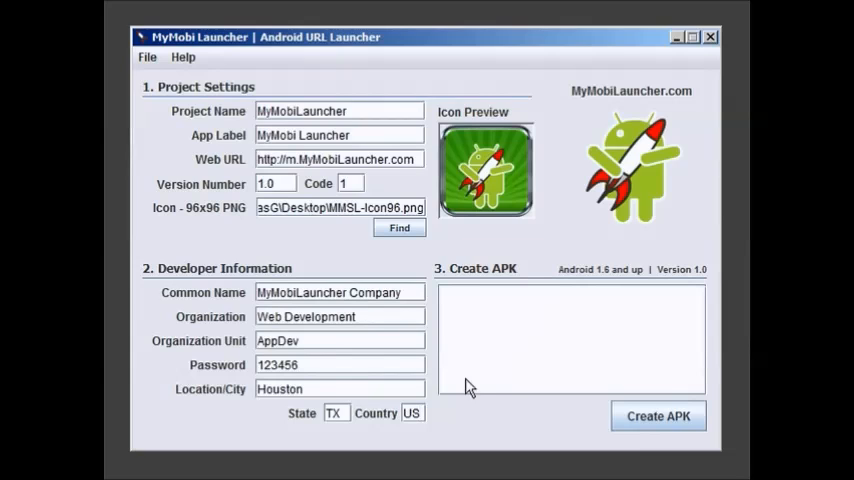
mouse_move(520, 423)
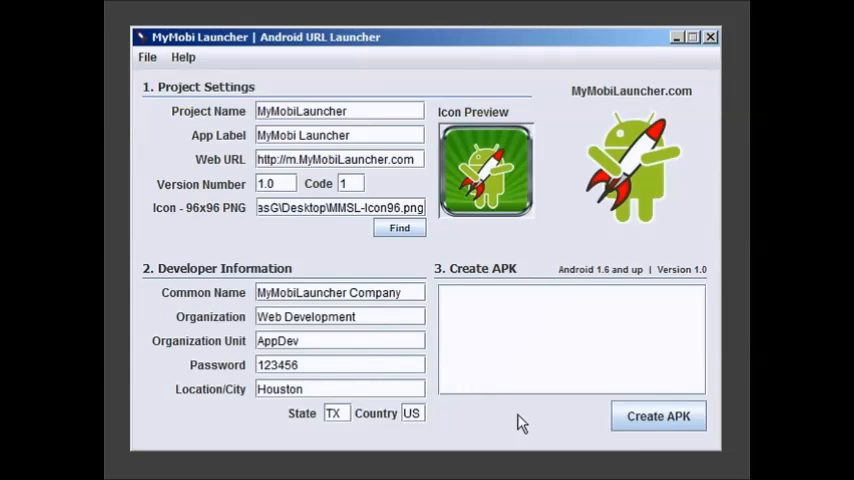
mouse_move(530, 418)
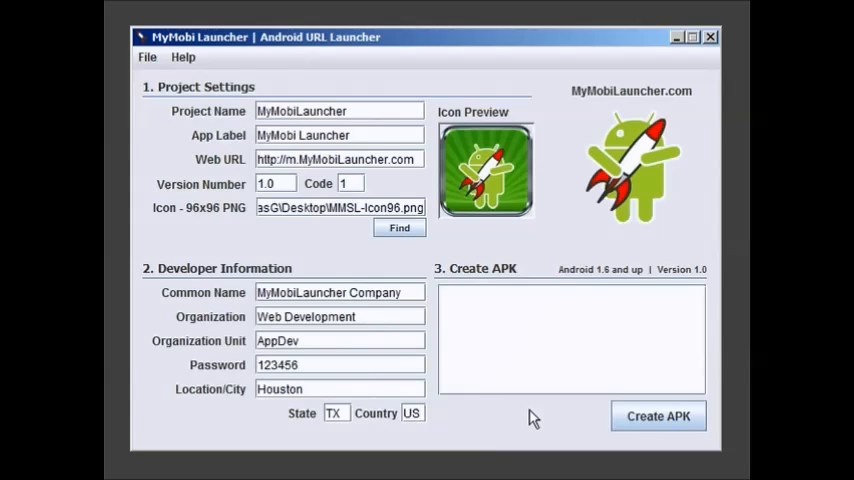
mouse_move(478, 412)
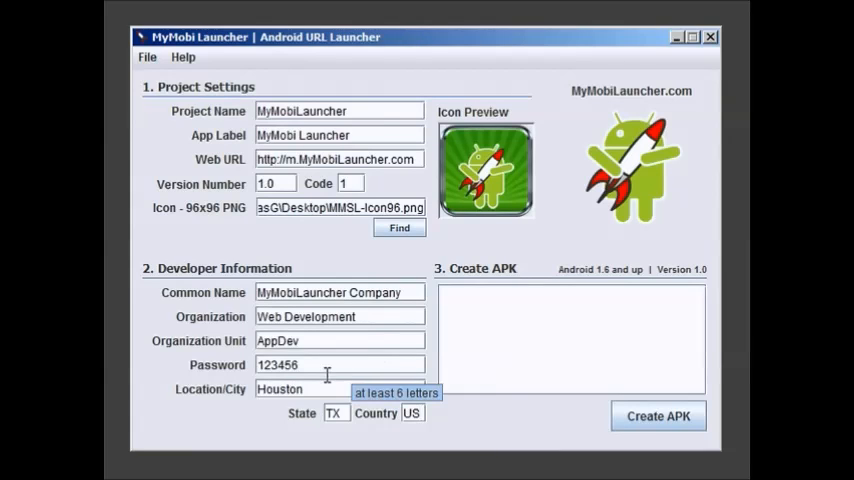
mouse_move(590, 432)
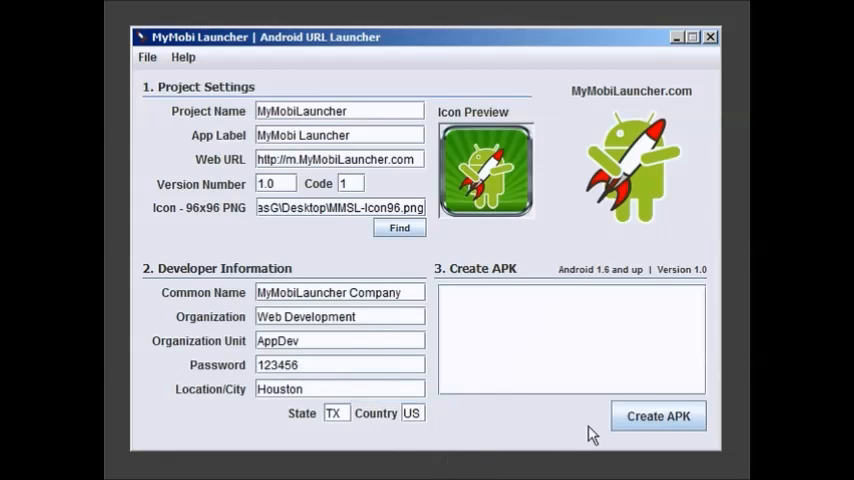
mouse_move(592, 450)
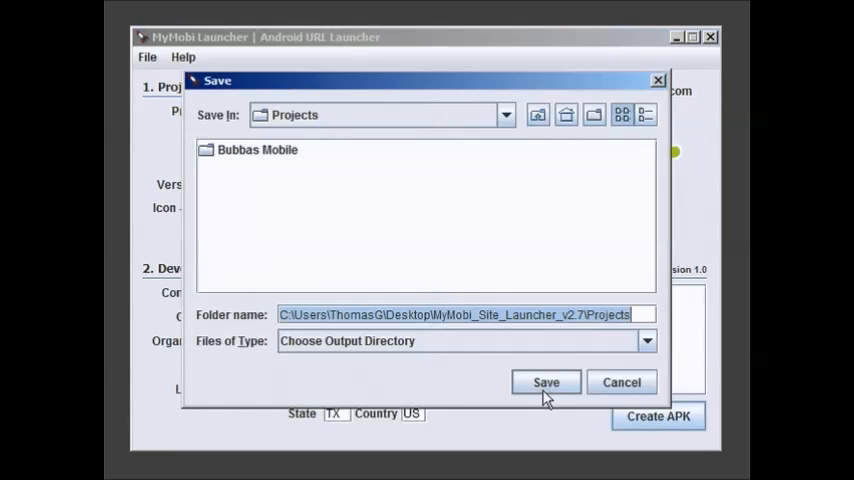
mouse_move(546, 382)
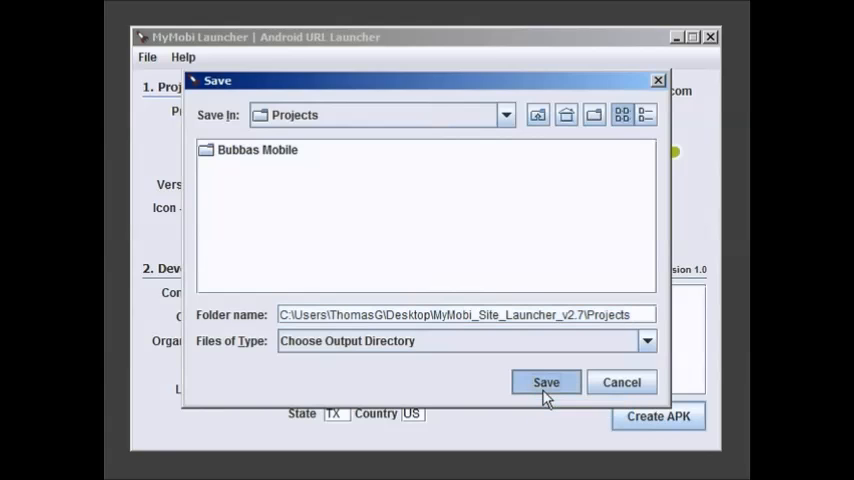
Save the APK output to the Projects folder
click(546, 382)
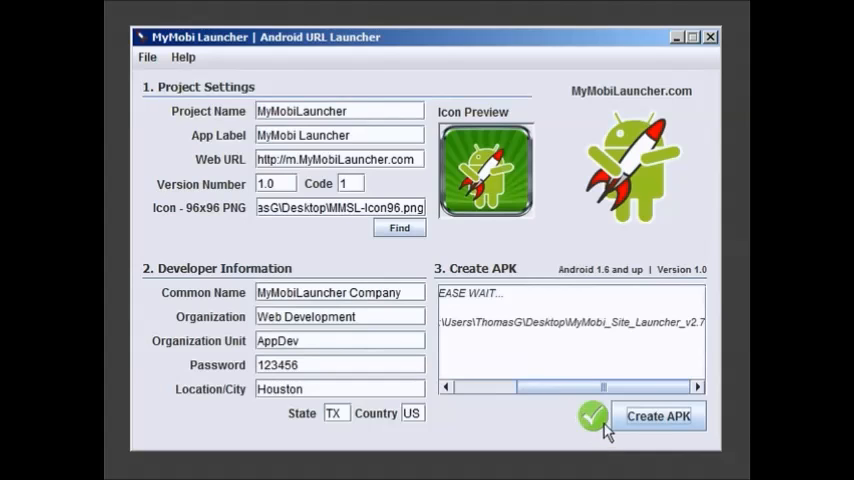
mouse_move(620, 400)
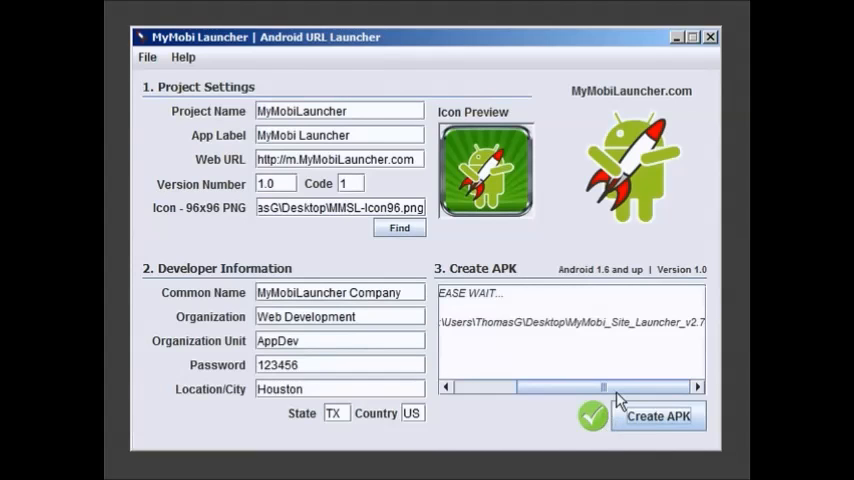
Review the Create APK log for the SUCCESS message and output path
click(657, 416)
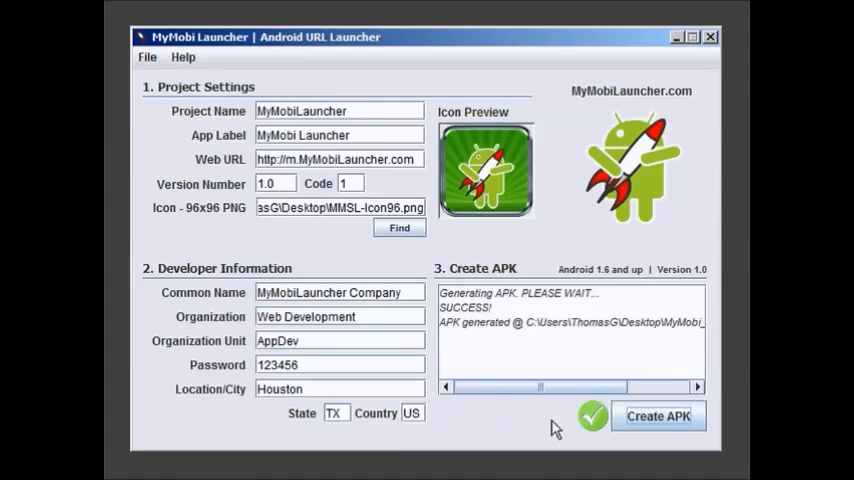
mouse_move(603, 450)
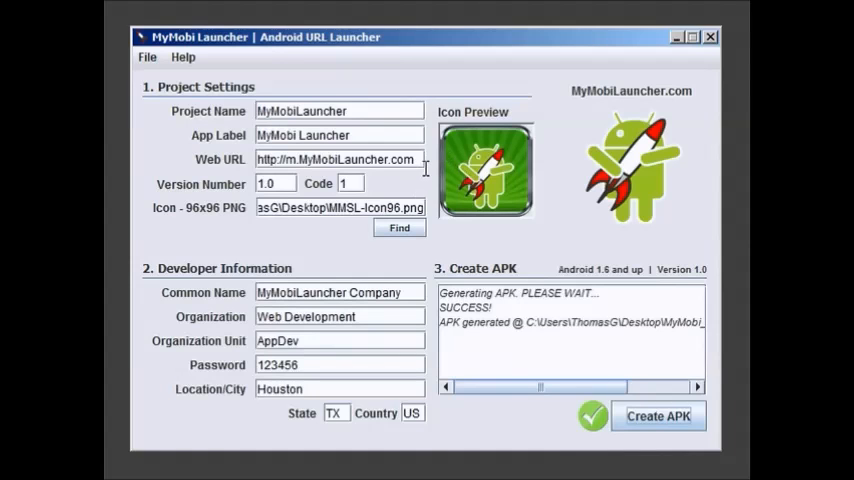
triple_click(337, 159)
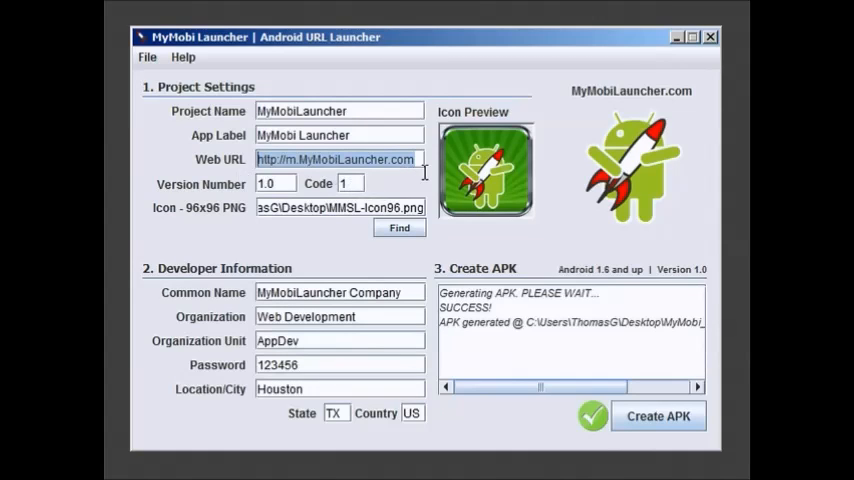
mouse_move(425, 172)
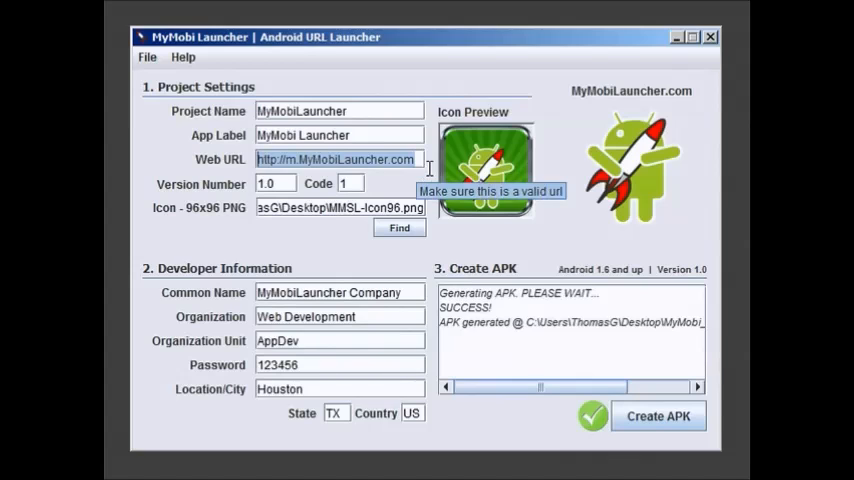
mouse_move(455, 205)
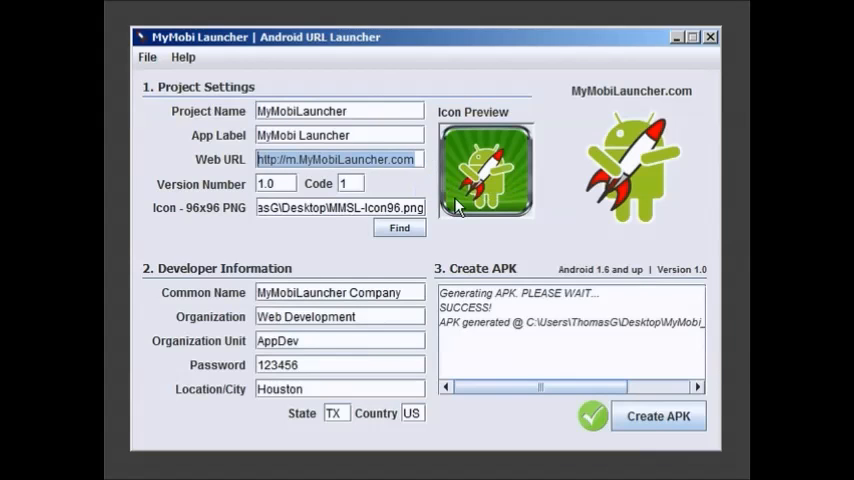
mouse_move(573, 234)
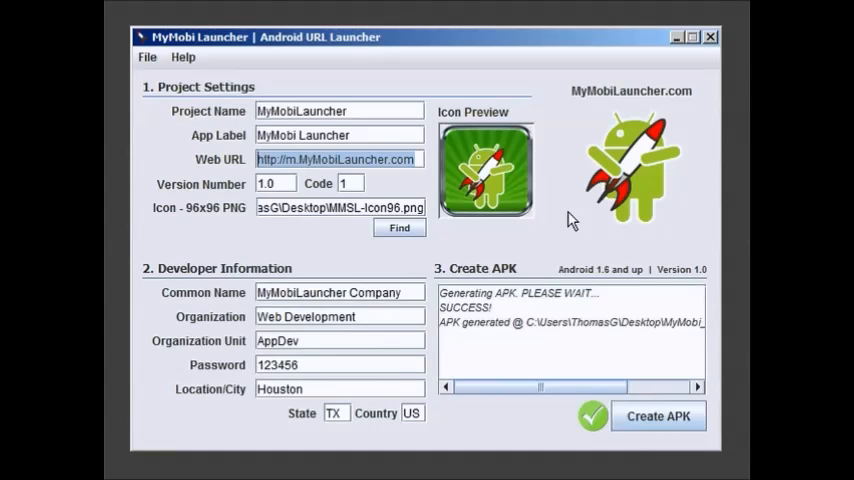
mouse_move(584, 240)
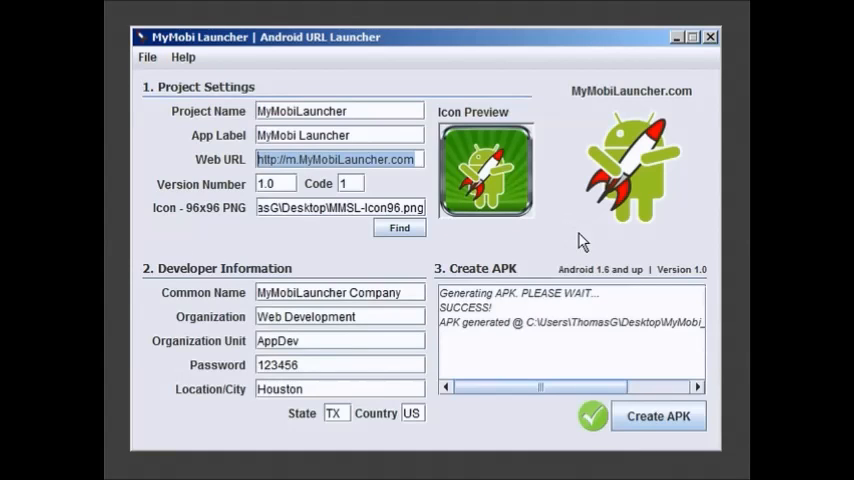